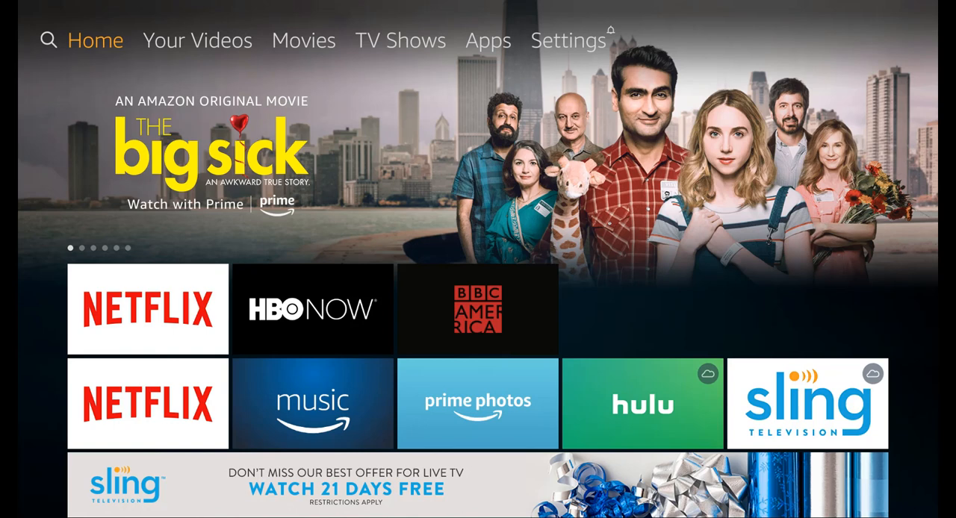
Search Fire TV for "Hoopla" so the hoopla app appears under Apps & Games
left_click(48, 41)
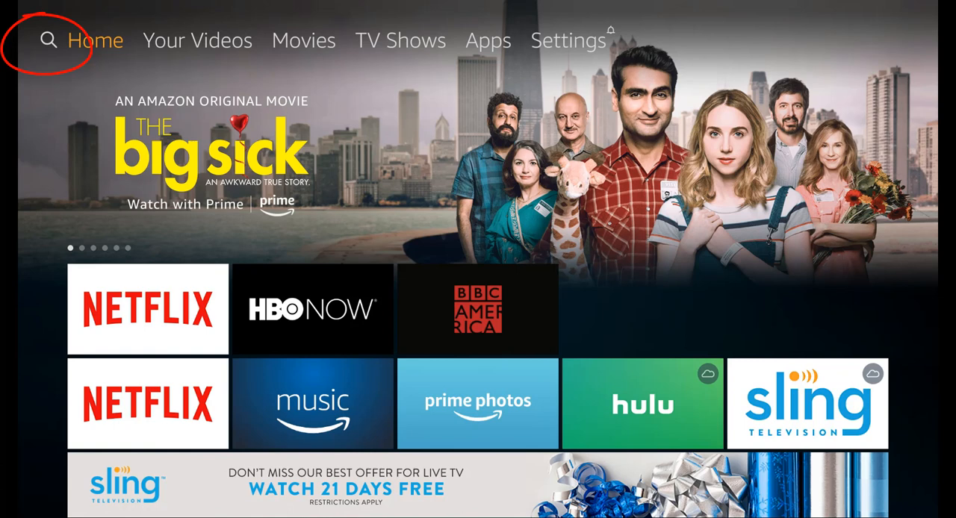
left_click(47, 40)
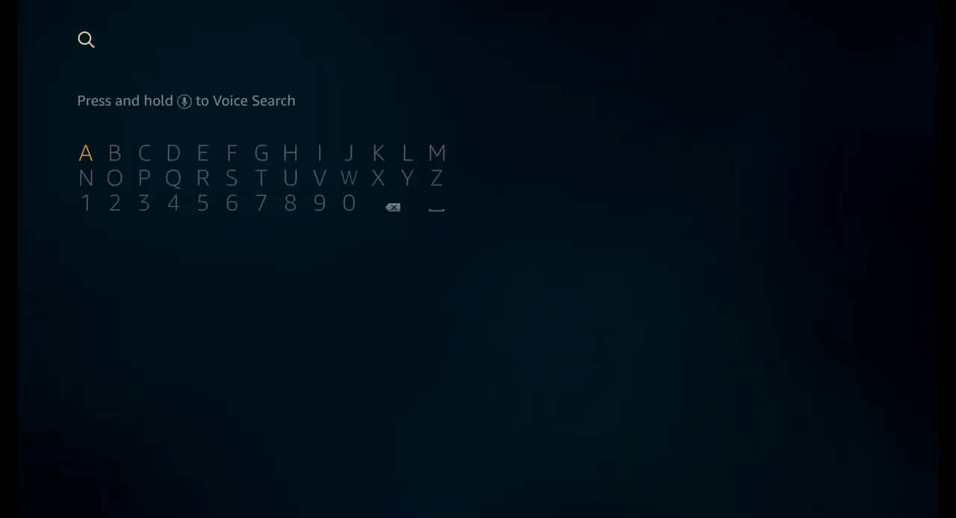
left_click(289, 152)
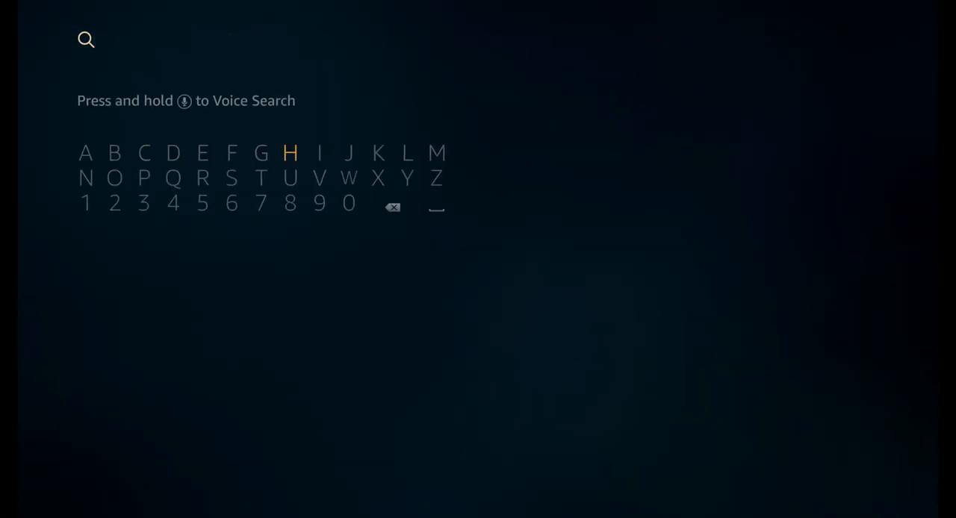
left_click(290, 152)
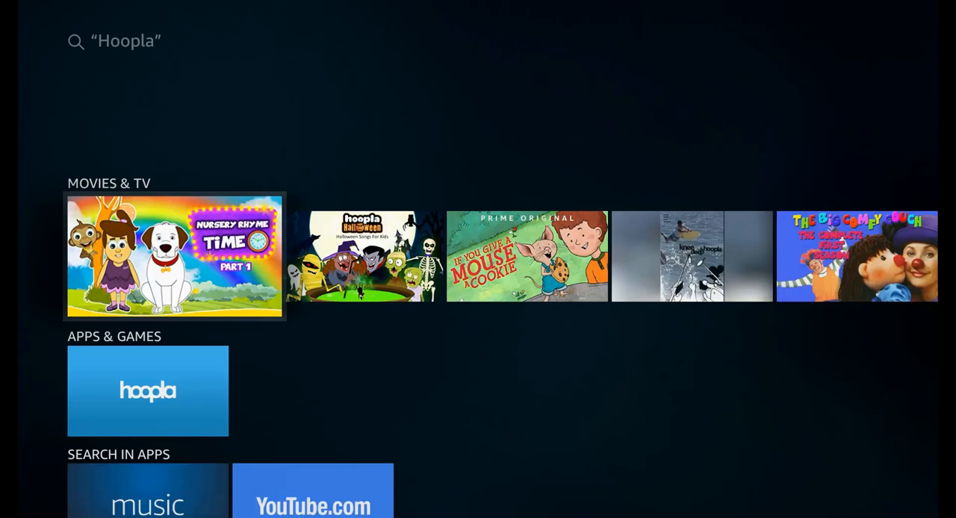
Choose the hoopla result, get it installed and launch it to the welcome screen
left_click(147, 391)
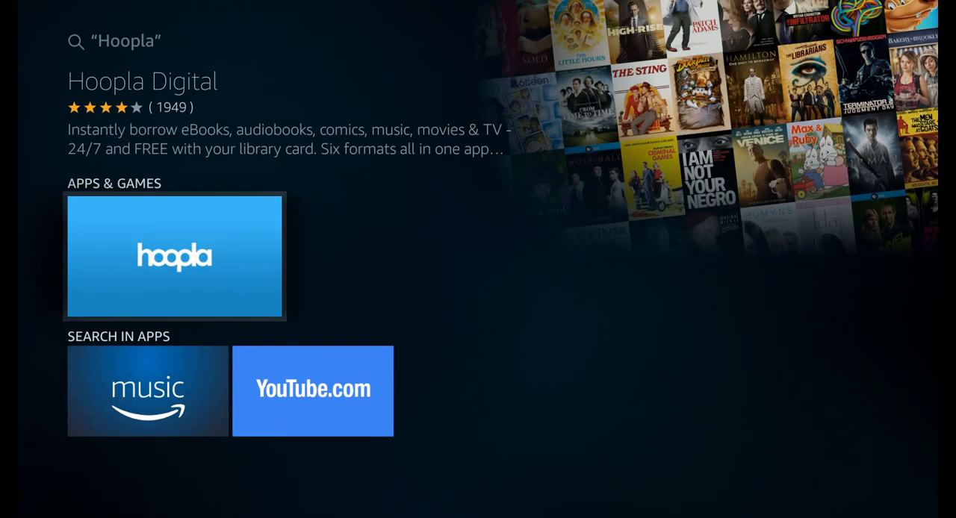
left_click(175, 256)
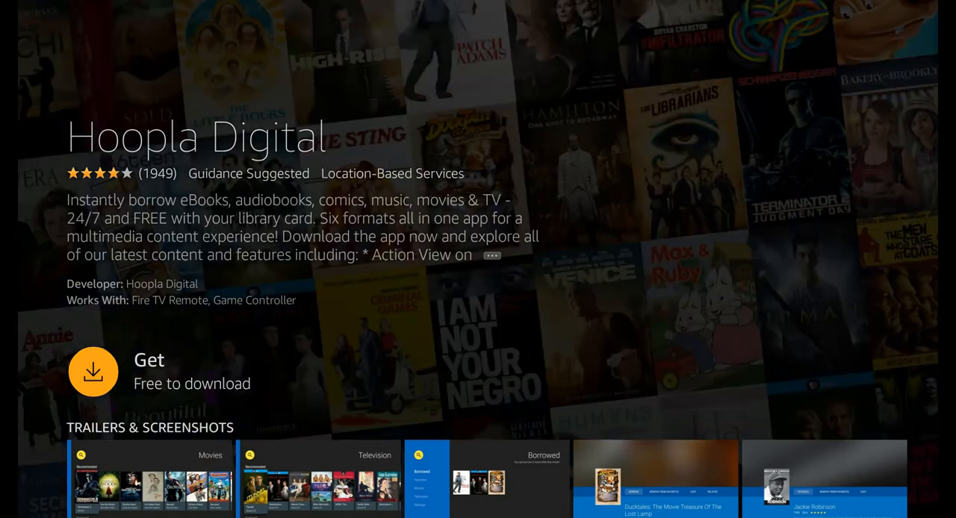
left_click(93, 371)
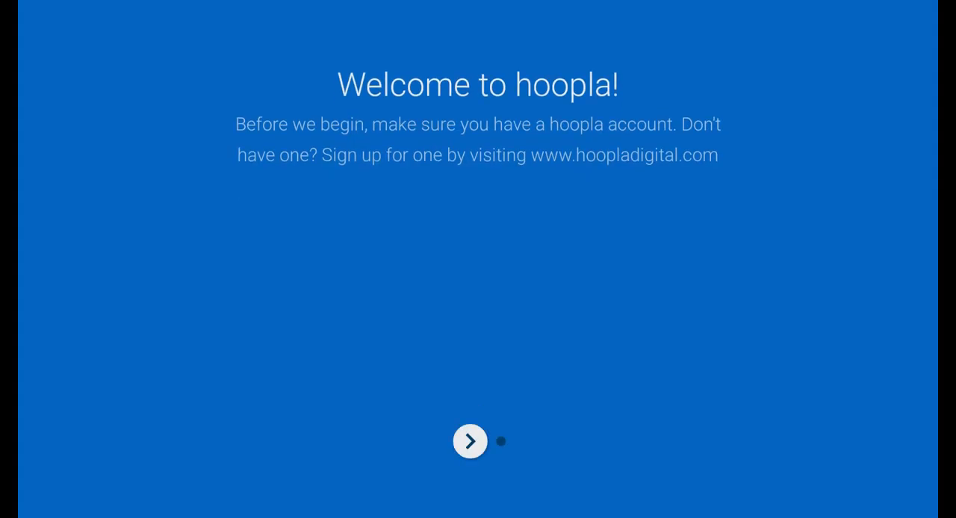
Advance past hoopla's welcome introduction to reach the device-link prompt
left_click(469, 441)
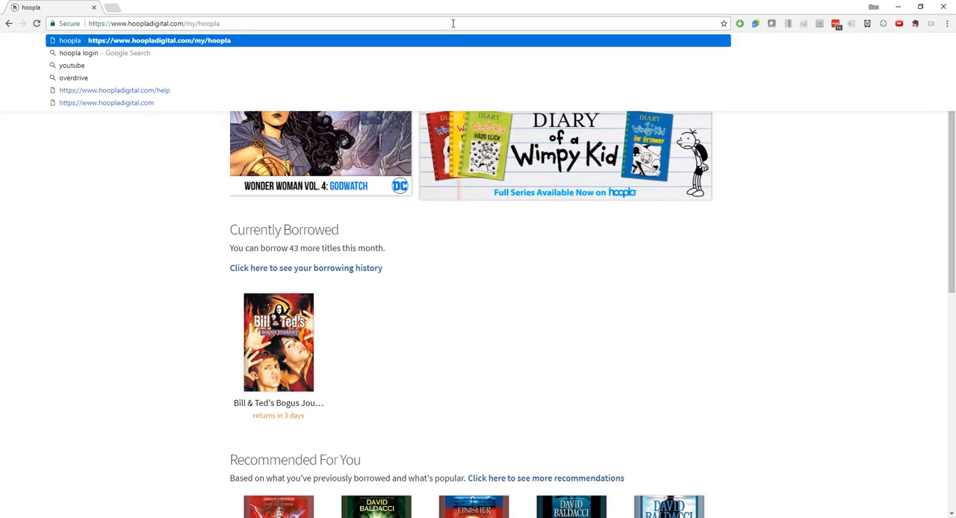
At hoopladigital.com/link enter device code n02c and proceed to link the Fire TV
type("https://www.hoopladigital.com/")
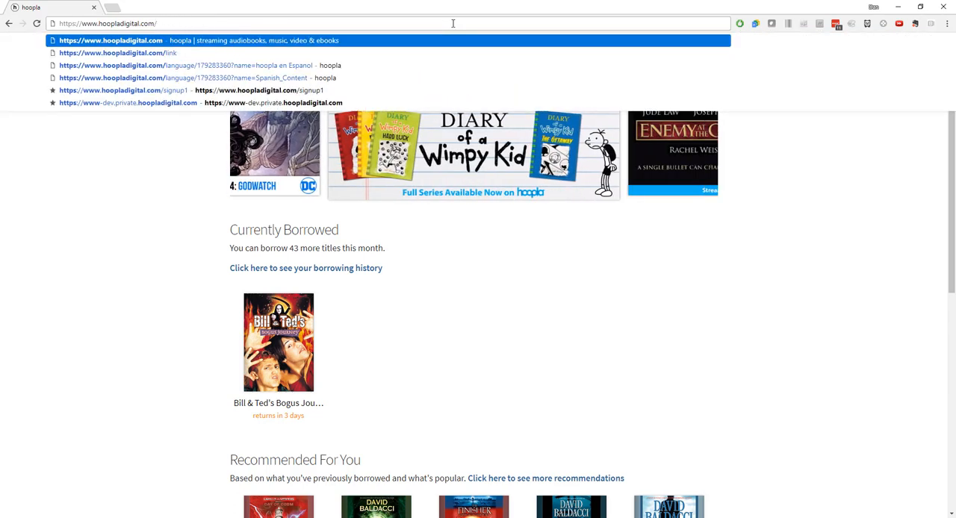
type("link")
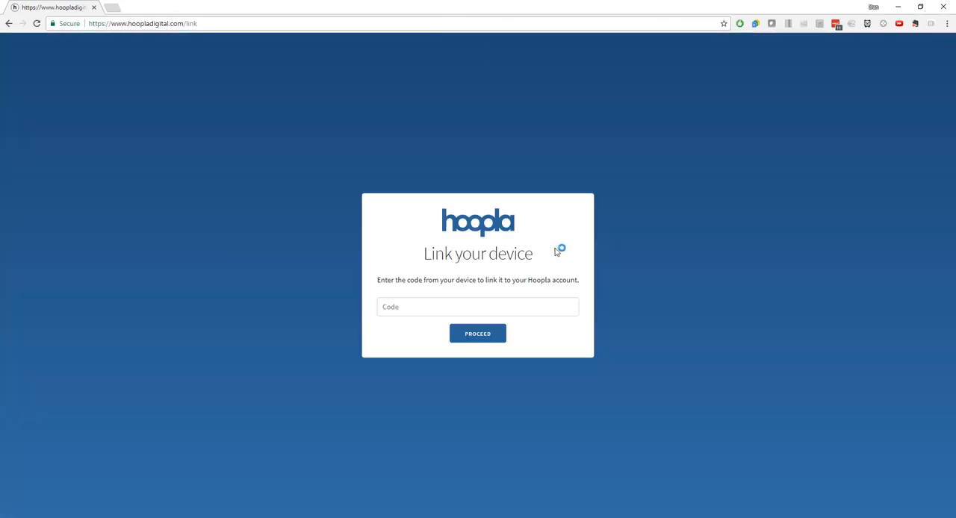
left_click(478, 307)
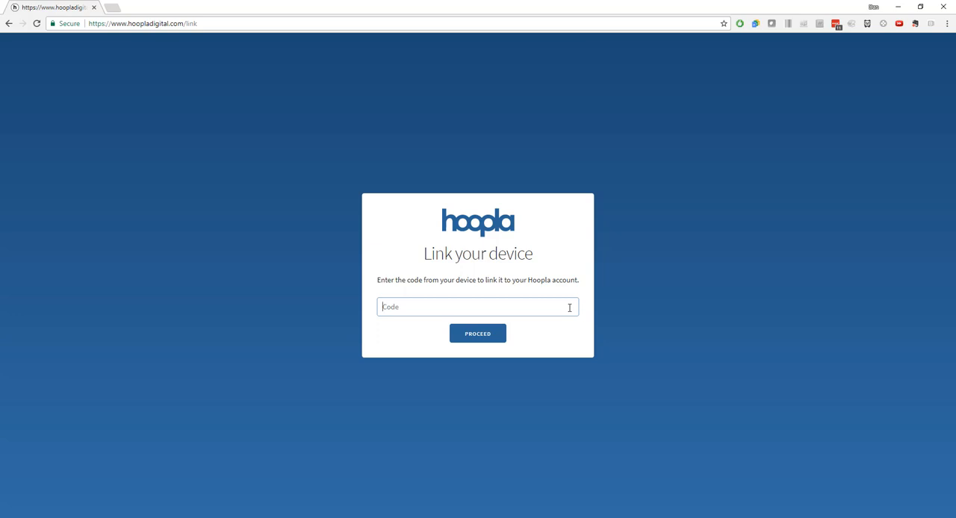
type("n02c")
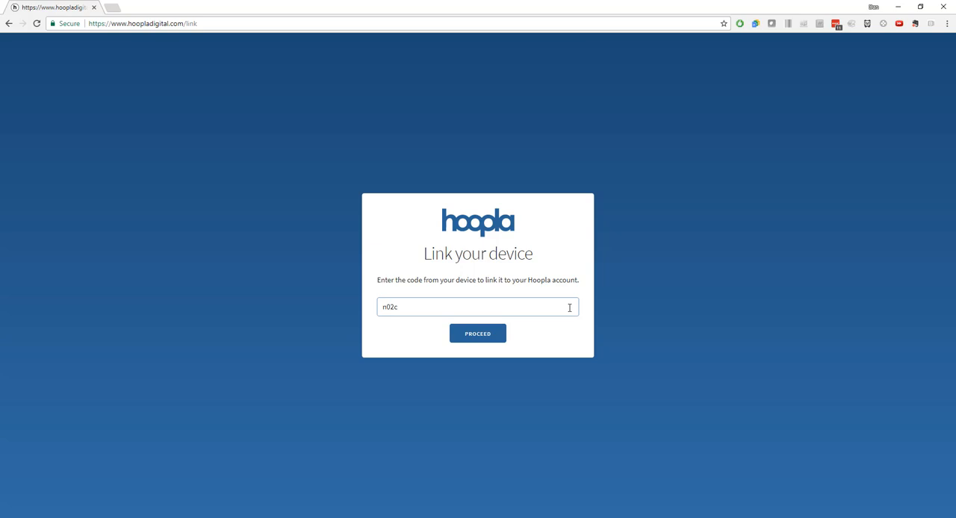
left_click(478, 333)
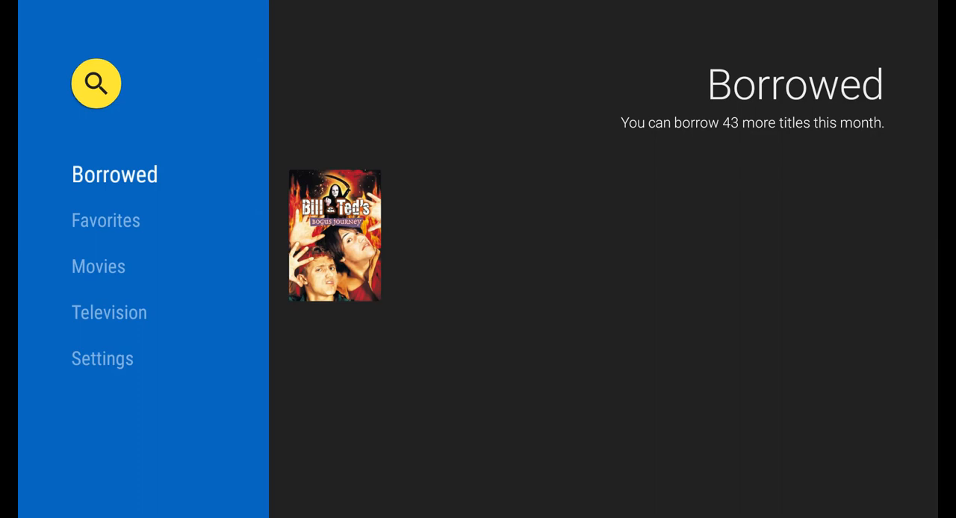
View the Favorites list alongside Borrowed titles in the linked hoopla TV app
left_click(105, 221)
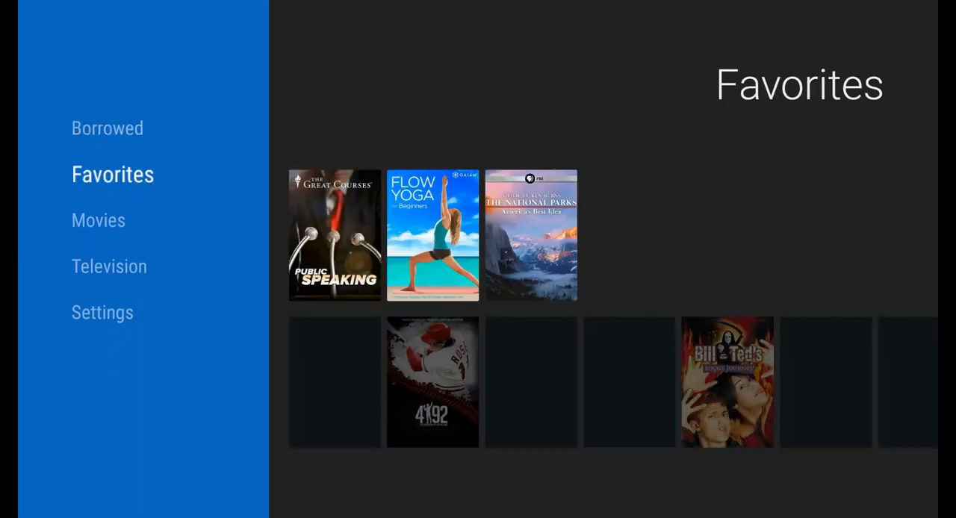